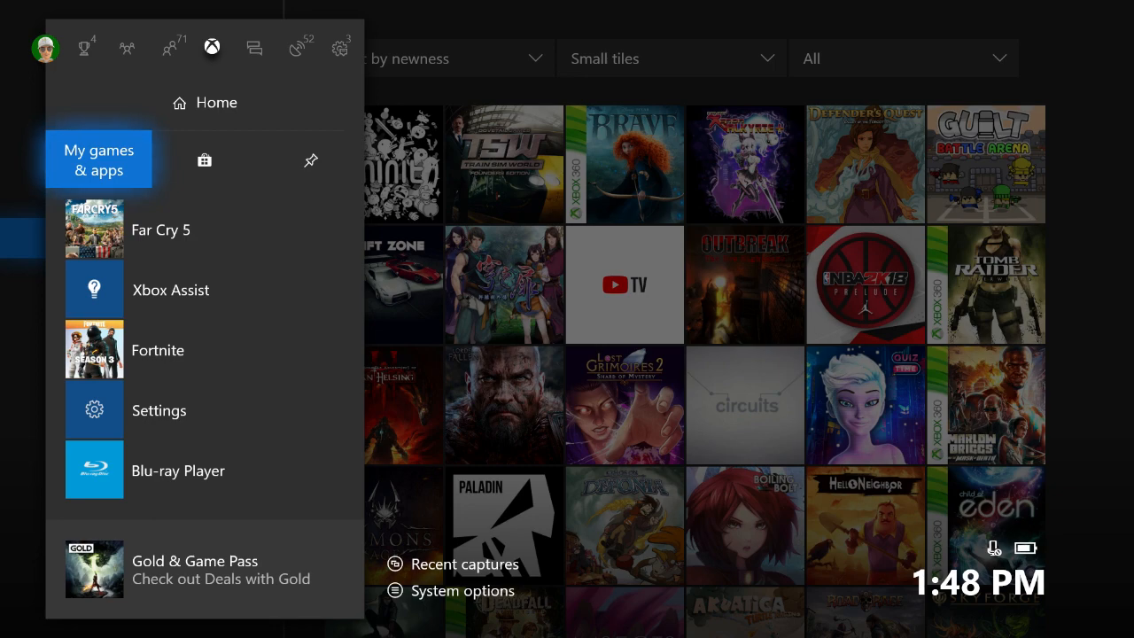
Select My games & apps in the guide to restart the collection.
click(99, 159)
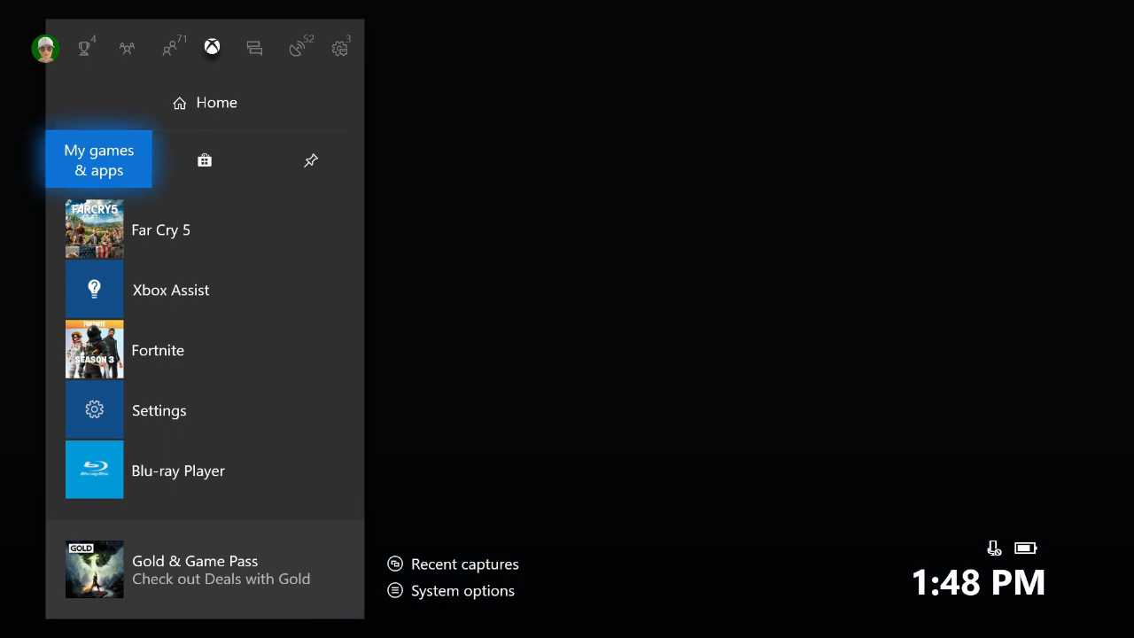
Reopen My games & apps and show its Ready to install list.
click(98, 159)
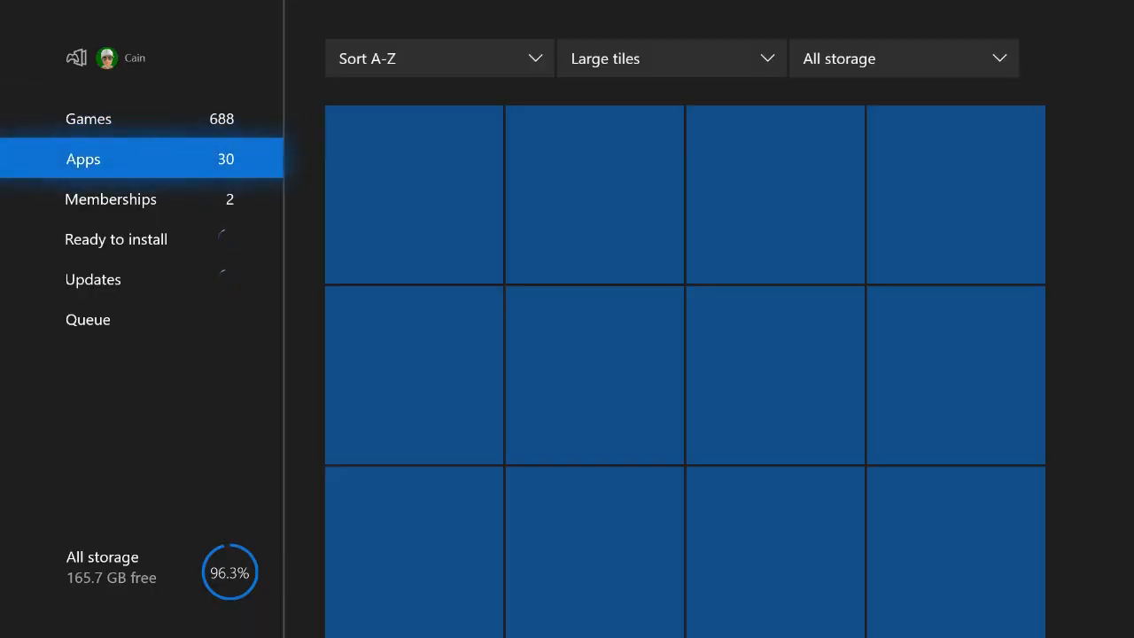
click(116, 239)
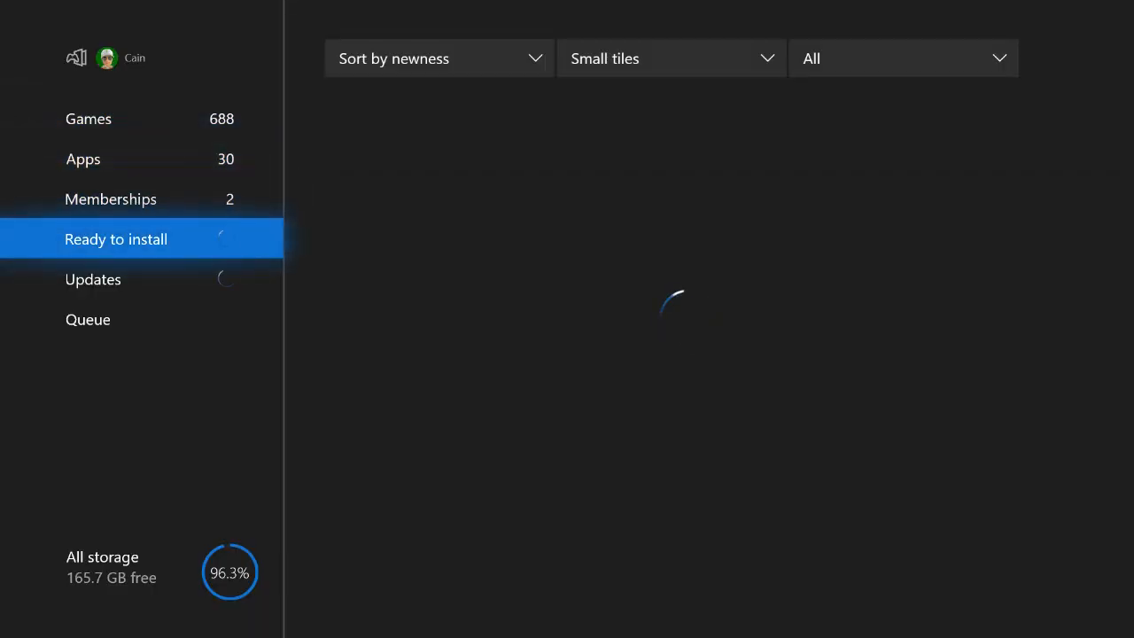